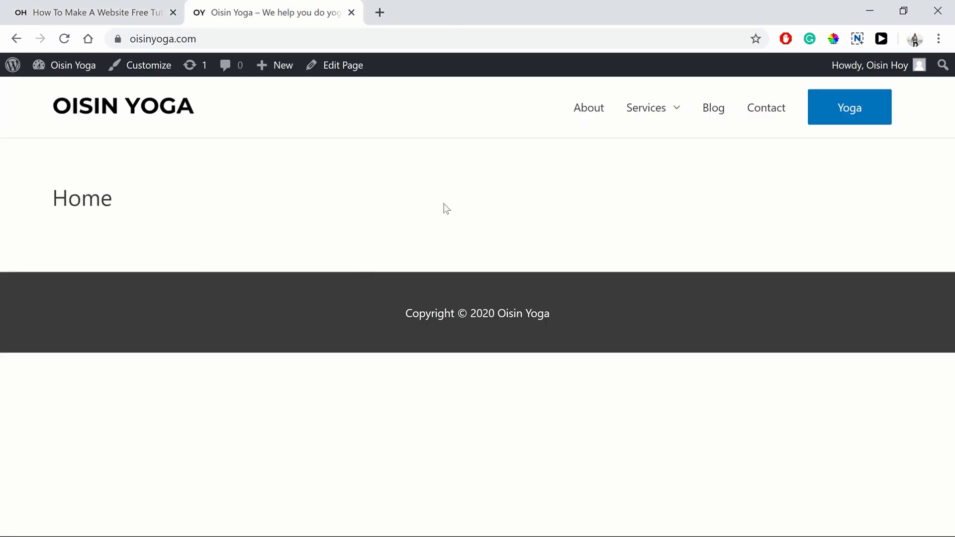
{"action": "mouse_move", "coordinate": [444, 222]}
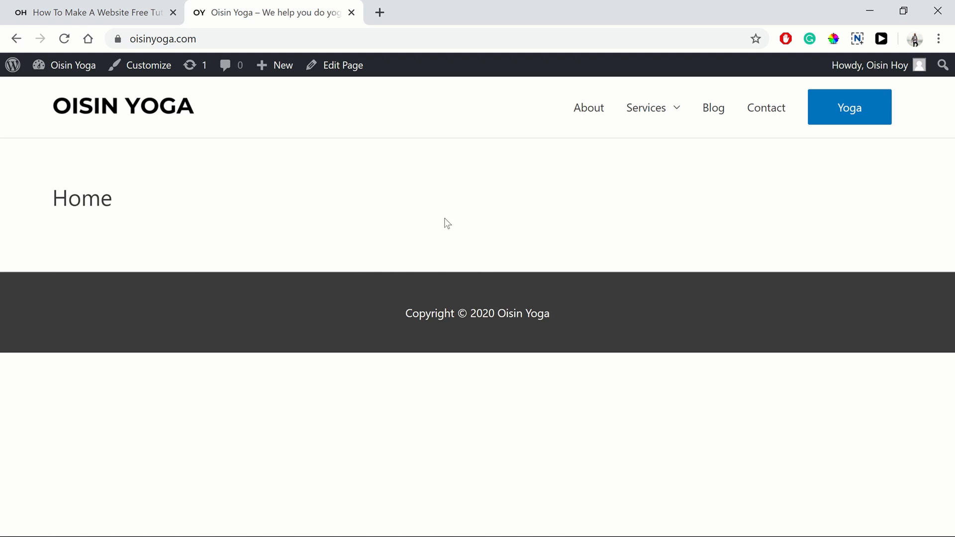
- Go from the site's admin bar to the Dashboard and then the Plugins page
{"action": "left_click", "coordinate": [73, 65]}
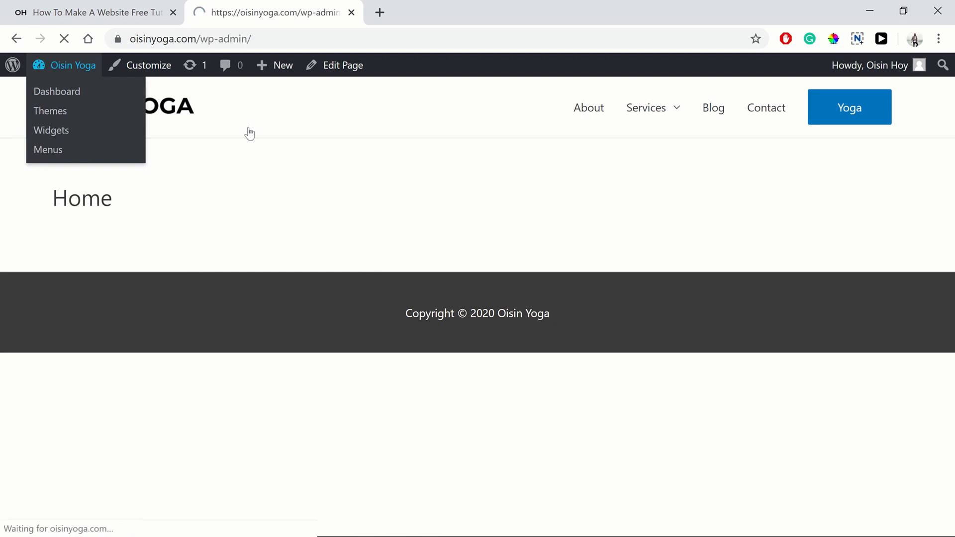
{"action": "left_click", "coordinate": [57, 92]}
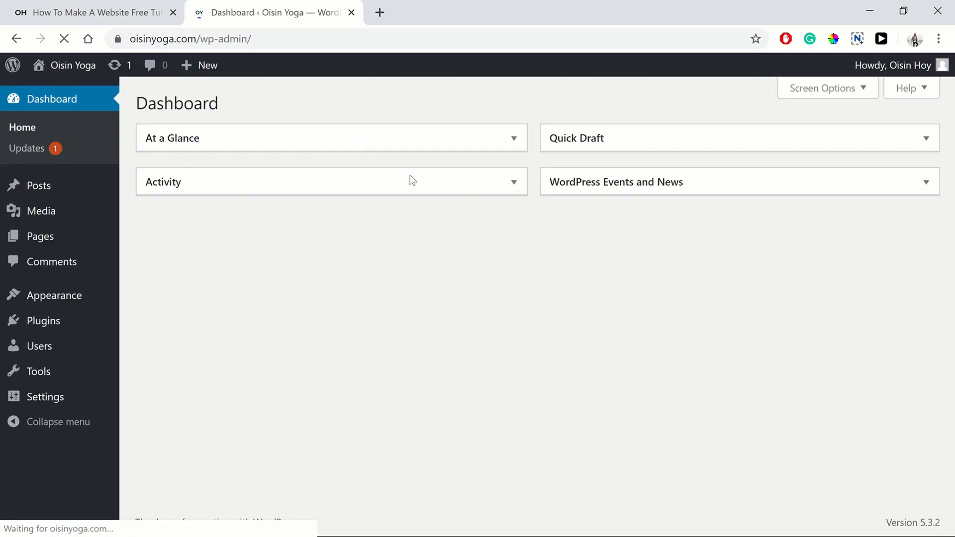
{"action": "mouse_move", "coordinate": [305, 358]}
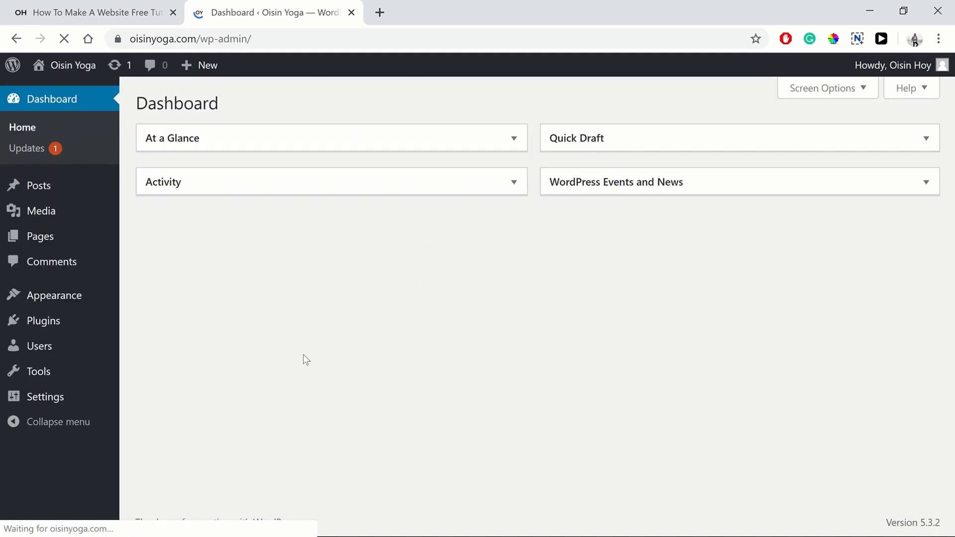
{"action": "left_click", "coordinate": [42, 320]}
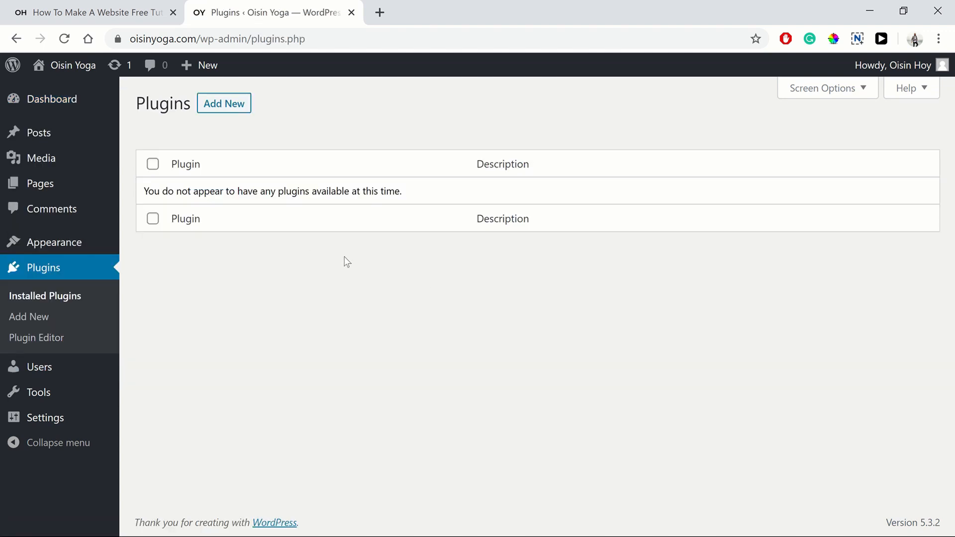
{"action": "mouse_move", "coordinate": [315, 213]}
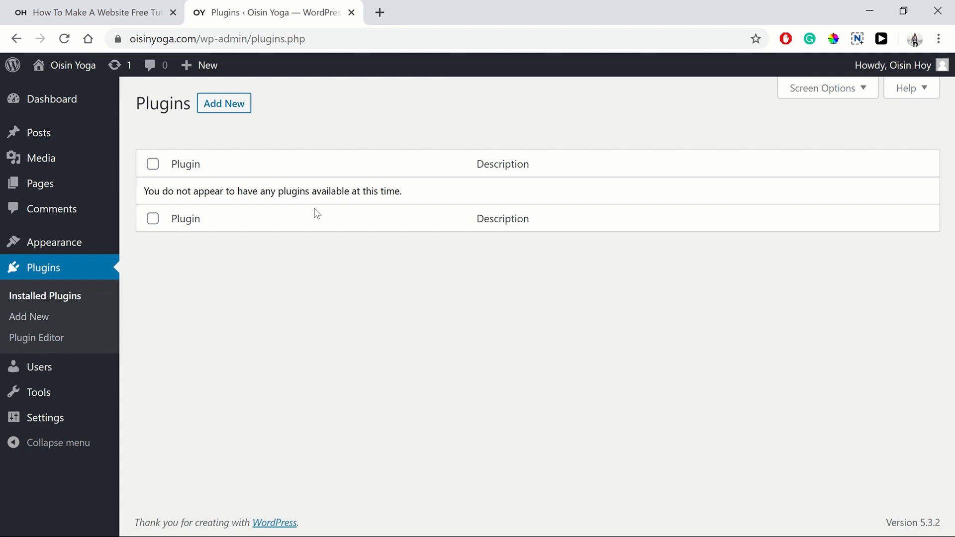
{"action": "mouse_move", "coordinate": [309, 204]}
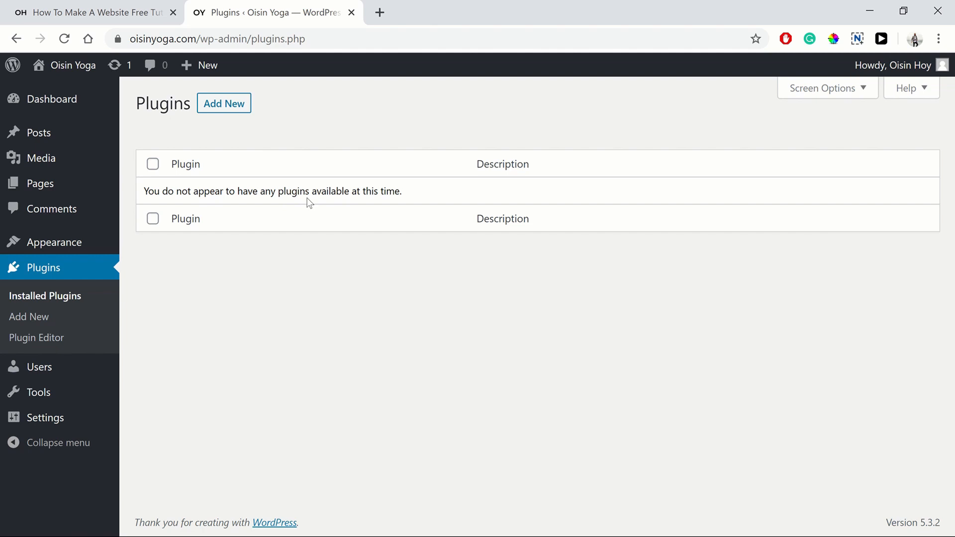
{"action": "mouse_move", "coordinate": [366, 184]}
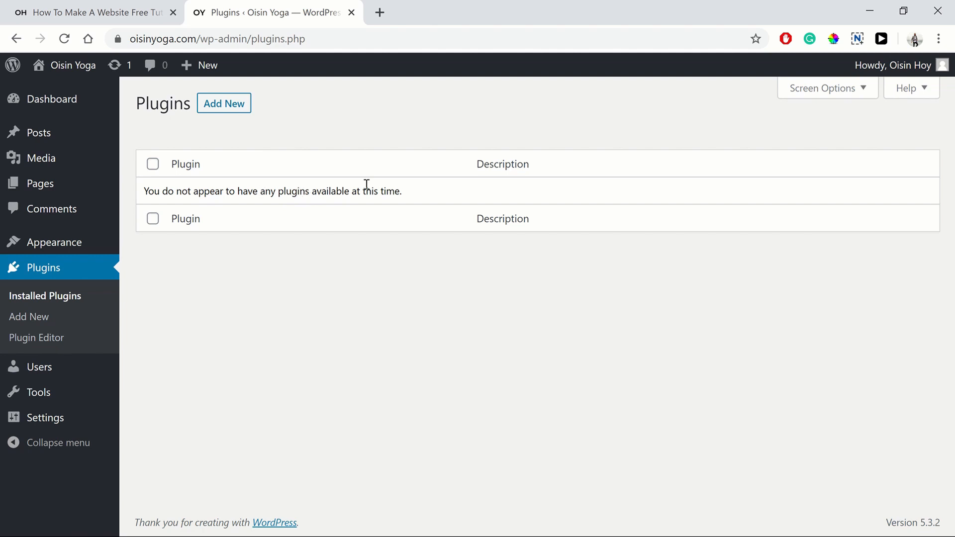
{"action": "mouse_move", "coordinate": [383, 130]}
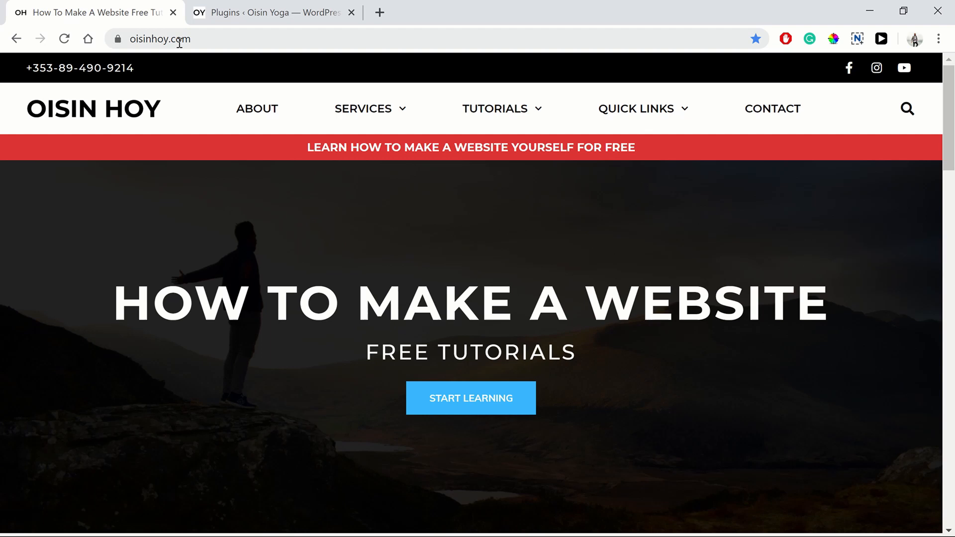
{"action": "mouse_move", "coordinate": [519, 276]}
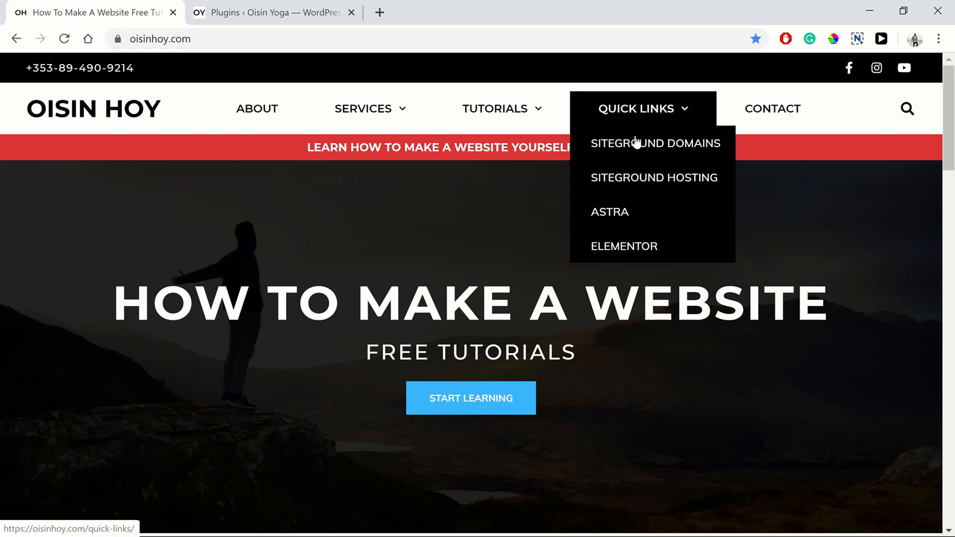
{"action": "mouse_move", "coordinate": [624, 246]}
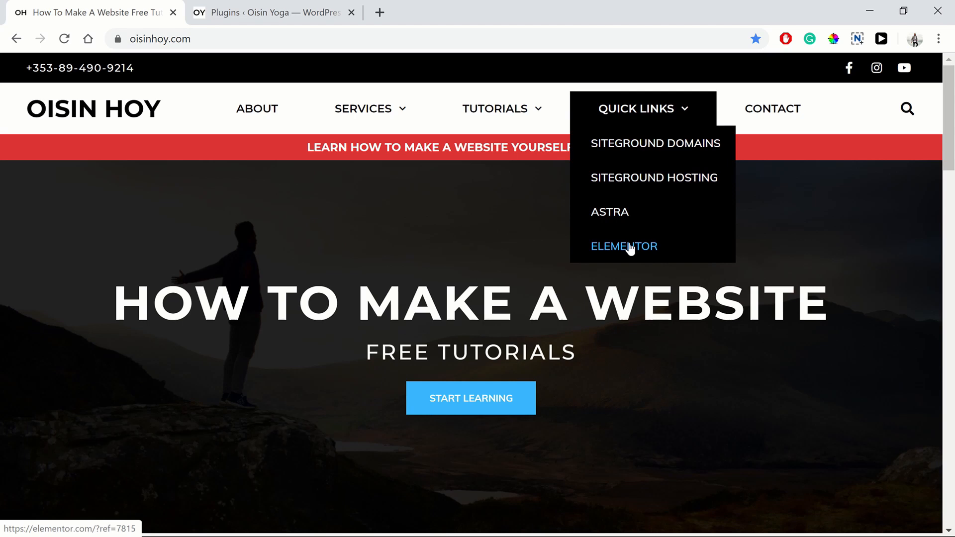
- Start the Free Download on elementor.com, subscribe with a saved email and get the plugin zip
{"action": "left_click", "coordinate": [624, 246]}
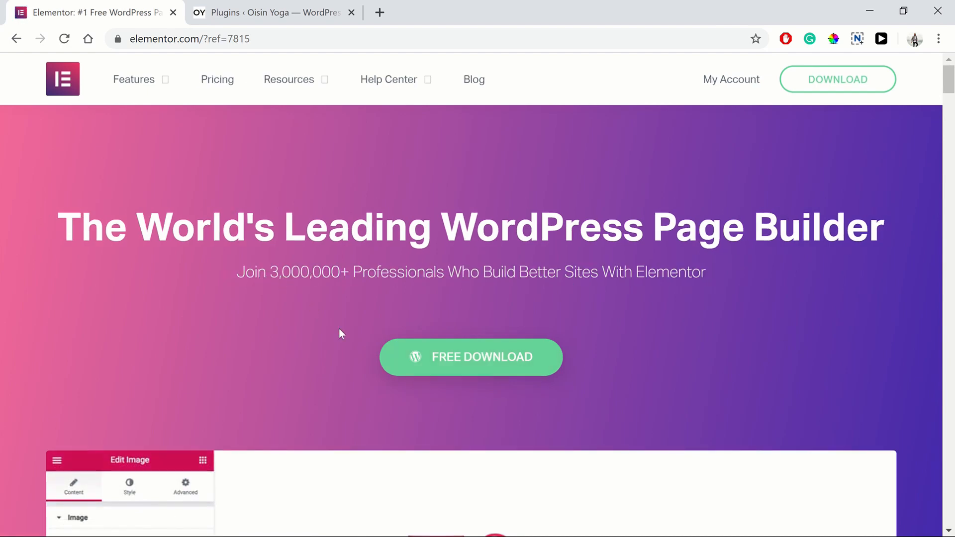
{"action": "mouse_move", "coordinate": [344, 357]}
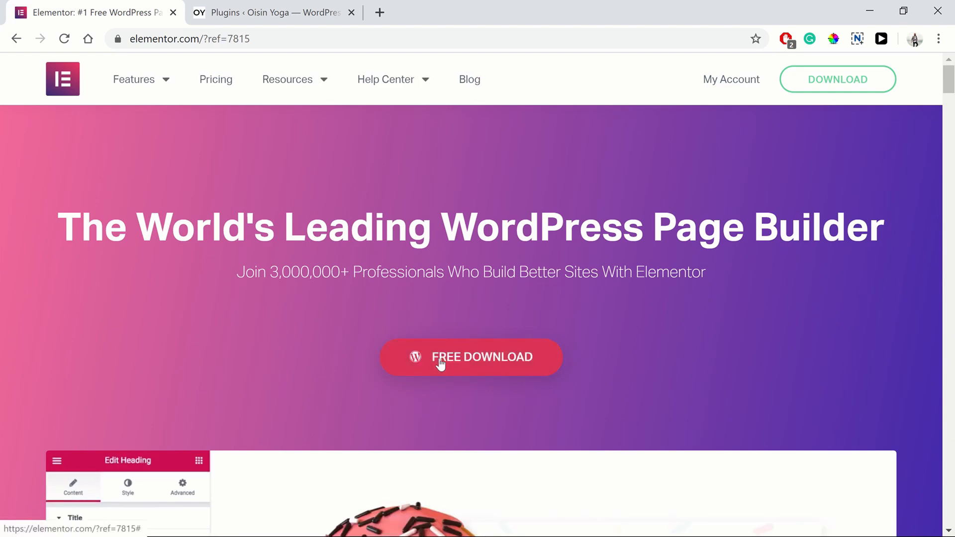
{"action": "left_click", "coordinate": [470, 357]}
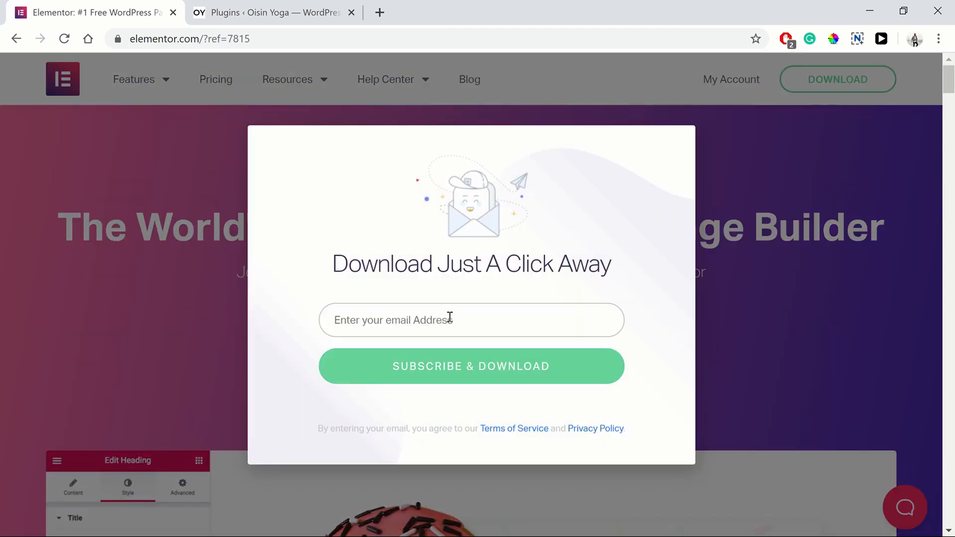
{"action": "left_click", "coordinate": [471, 320]}
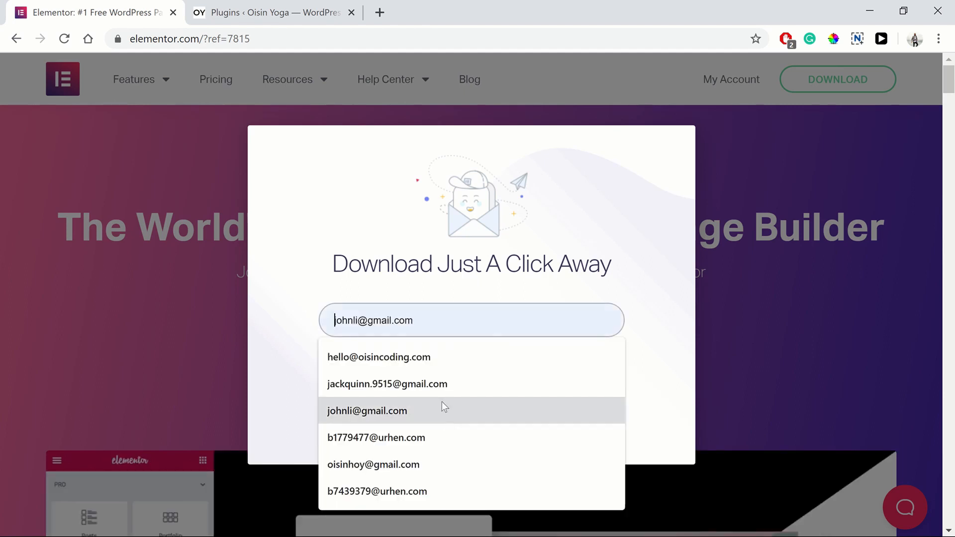
{"action": "left_click", "coordinate": [379, 357]}
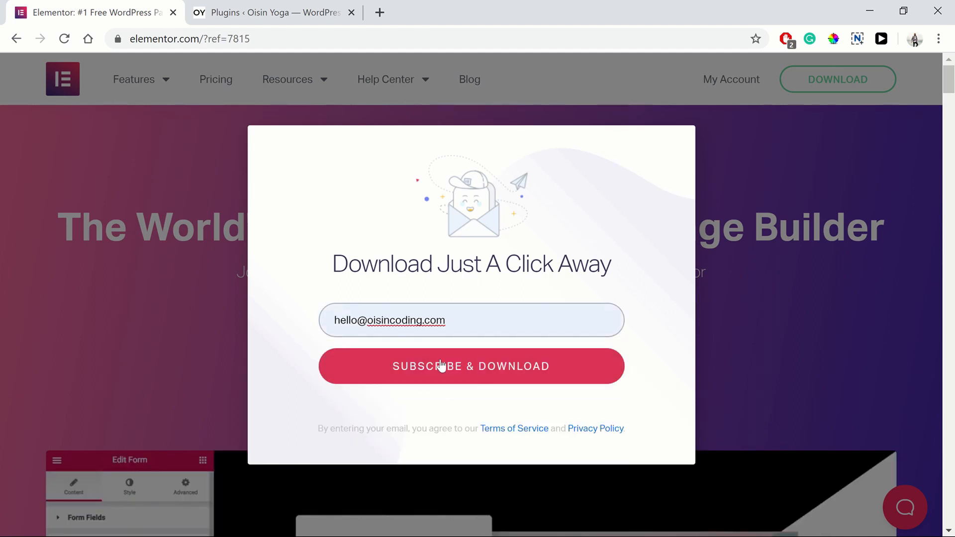
{"action": "left_click", "coordinate": [471, 366]}
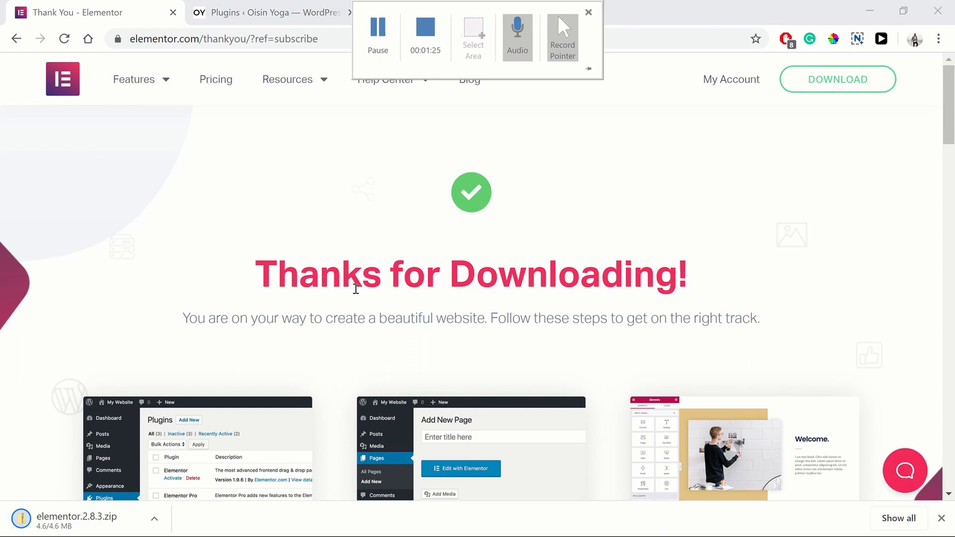
{"action": "mouse_move", "coordinate": [328, 237]}
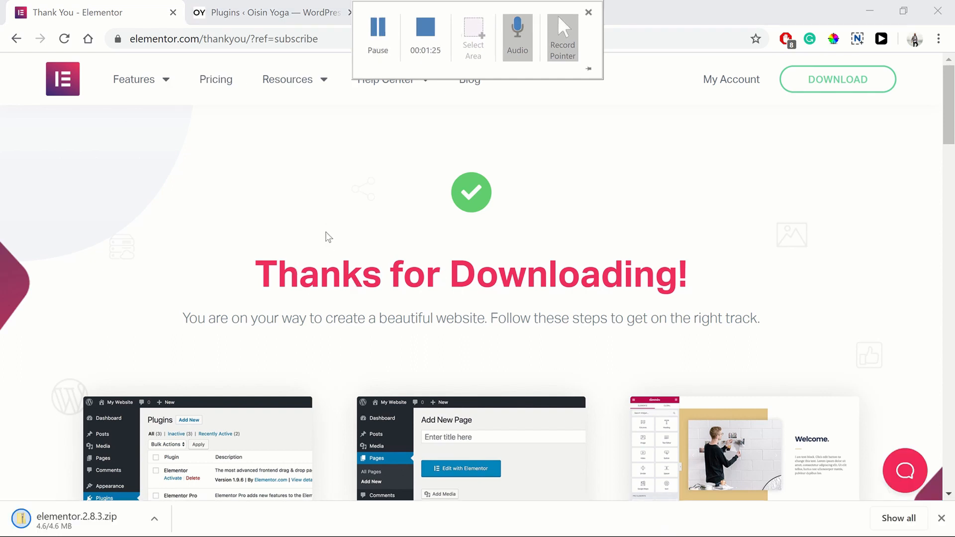
- Back in WordPress, go to Add New > Upload Plugin and choose elementor.2.8.3.zip
{"action": "left_click", "coordinate": [588, 11]}
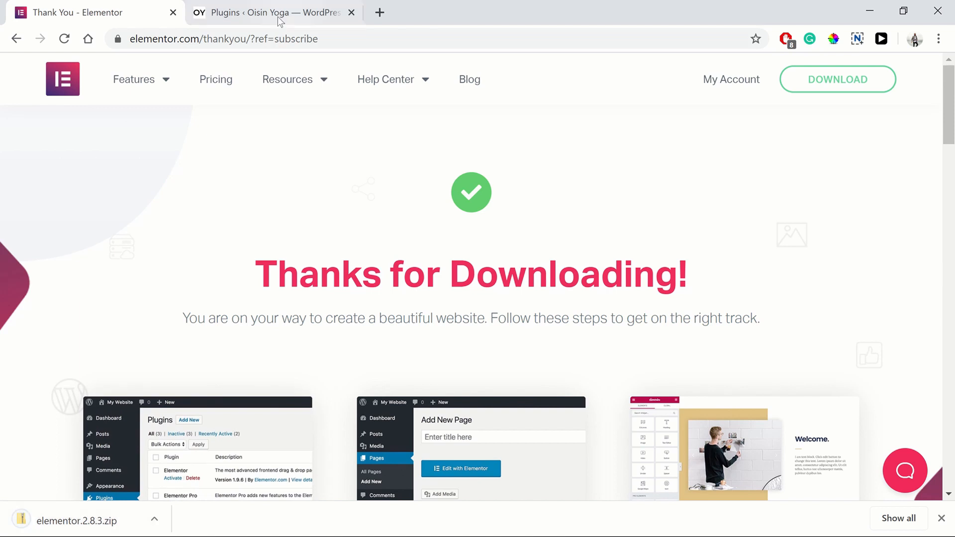
{"action": "left_click", "coordinate": [274, 12]}
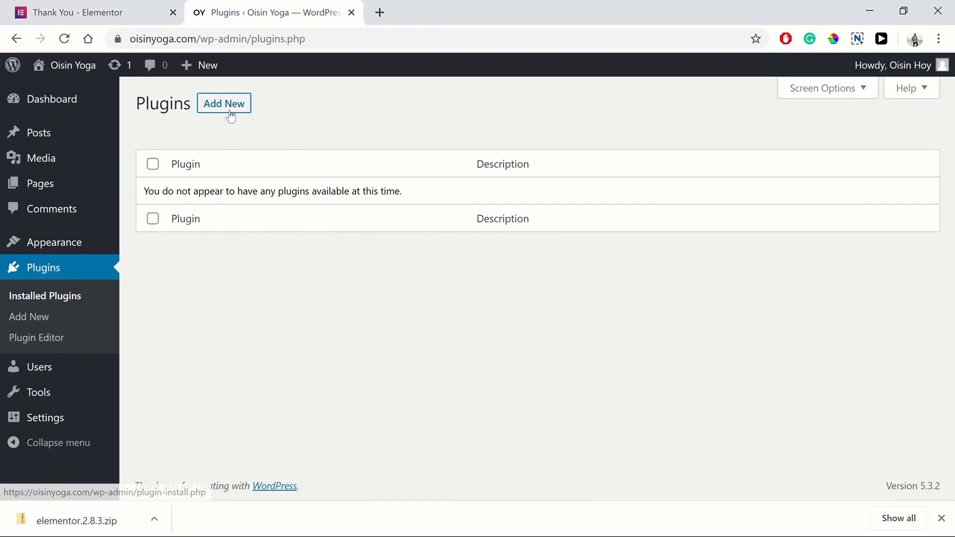
{"action": "left_click", "coordinate": [224, 103]}
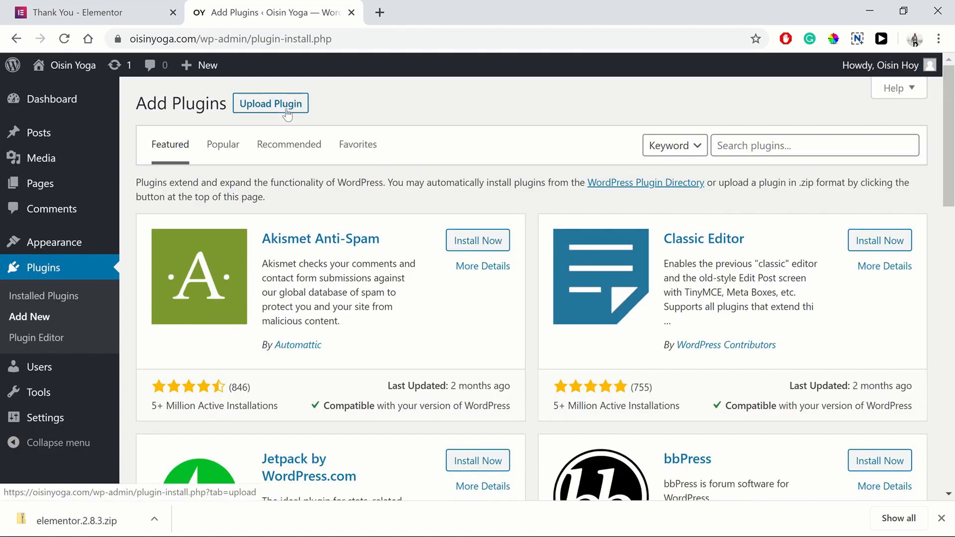
{"action": "left_click", "coordinate": [271, 103]}
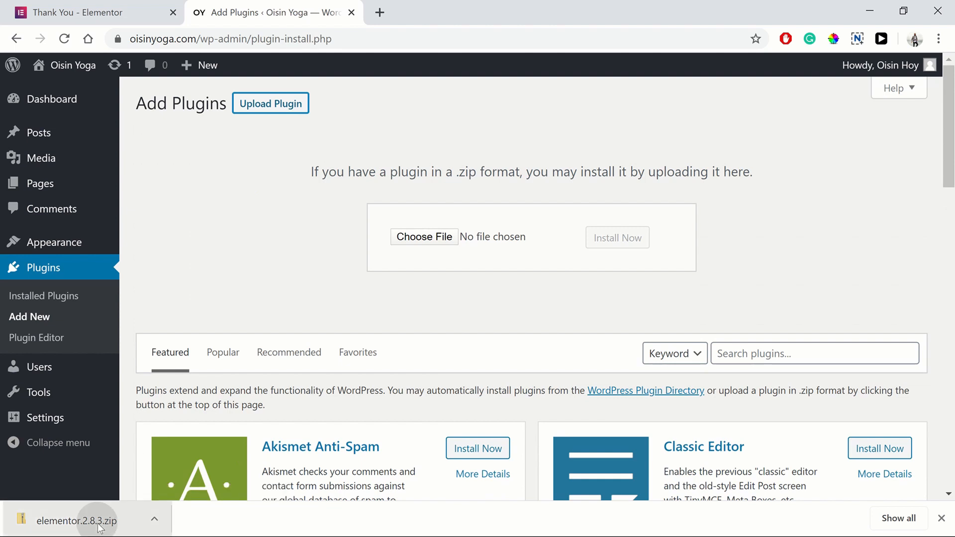
{"action": "left_click", "coordinate": [423, 236]}
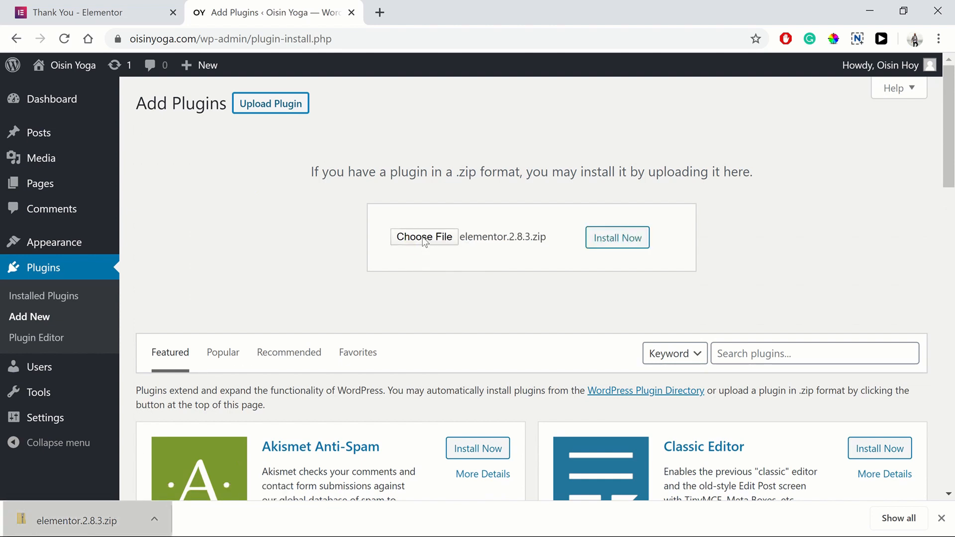
- Install the uploaded Elementor 2.8.3 package with Install Now
{"action": "left_click", "coordinate": [616, 238]}
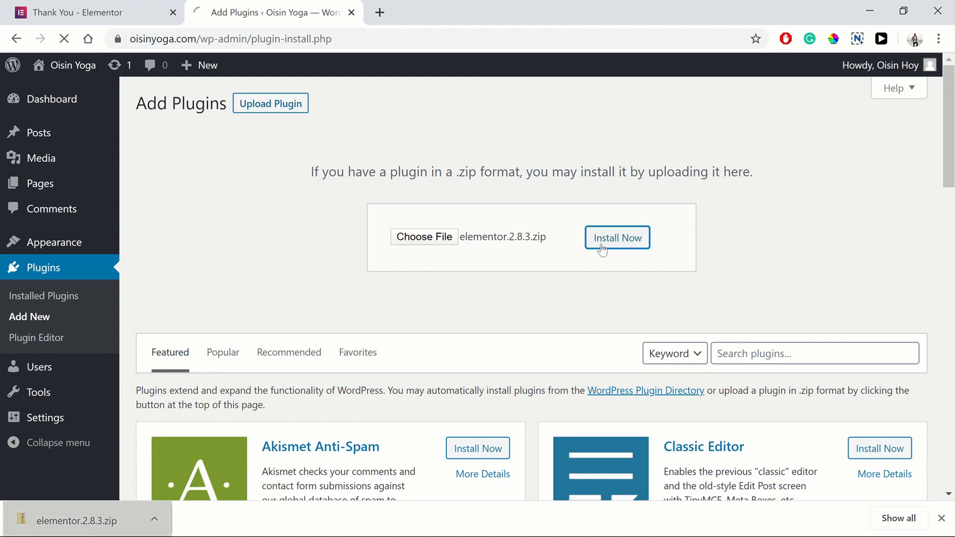
{"action": "left_click", "coordinate": [616, 238]}
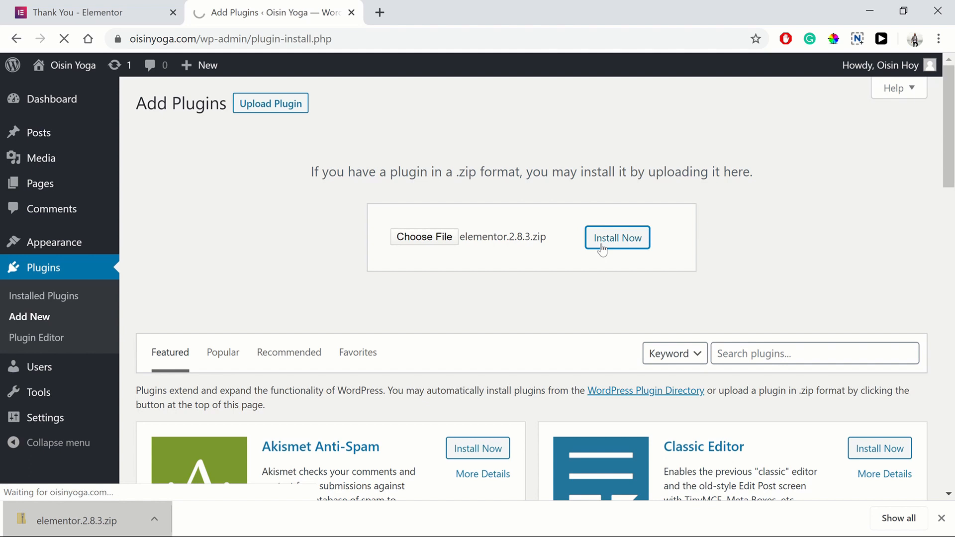
{"action": "left_click", "coordinate": [616, 238]}
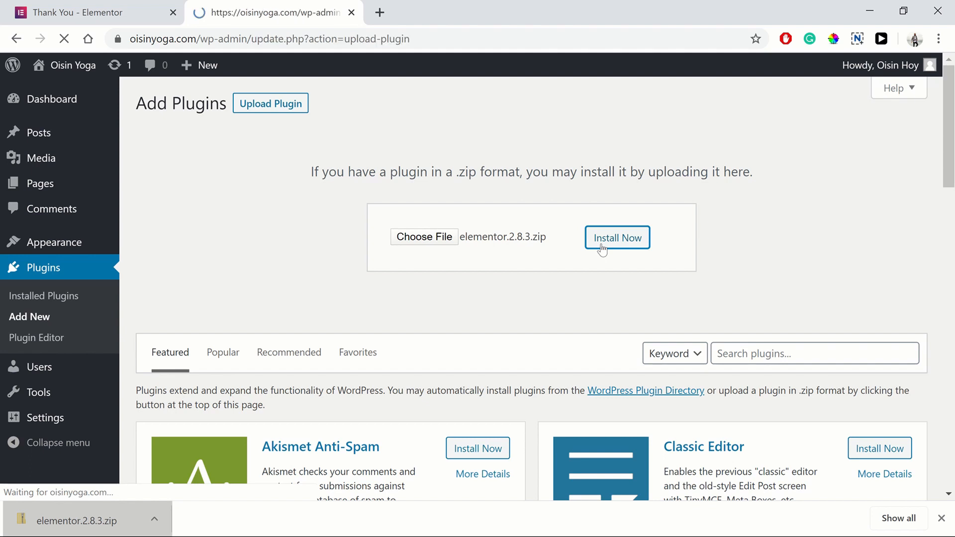
{"action": "left_click", "coordinate": [616, 238]}
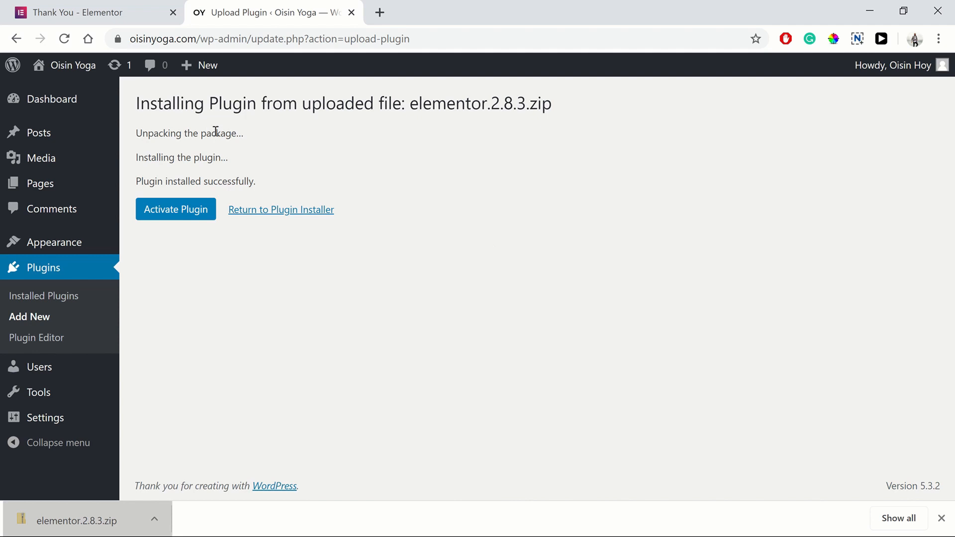
{"action": "mouse_move", "coordinate": [176, 209]}
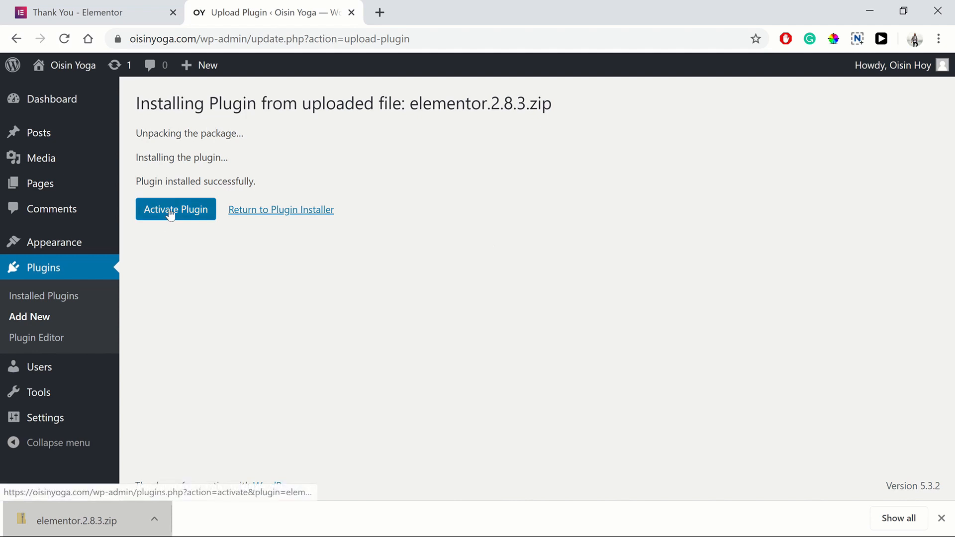
- Activate the Elementor plugin and review its Getting Started screen
{"action": "left_click", "coordinate": [175, 209]}
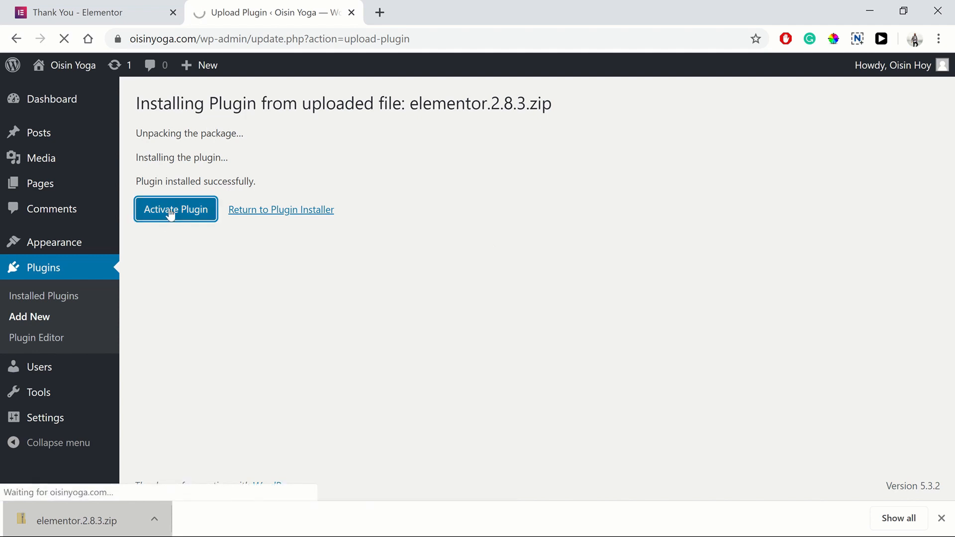
{"action": "left_click", "coordinate": [176, 209]}
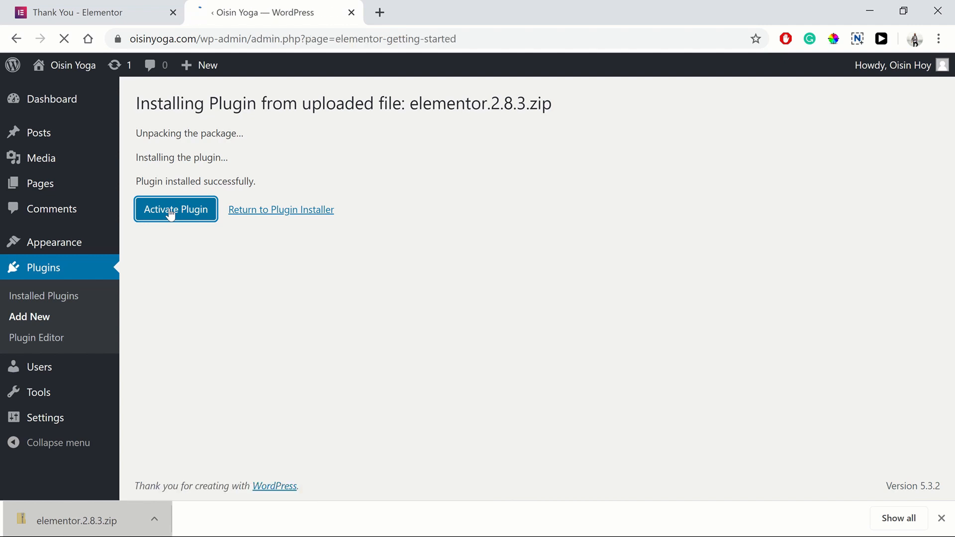
{"action": "left_click", "coordinate": [175, 209]}
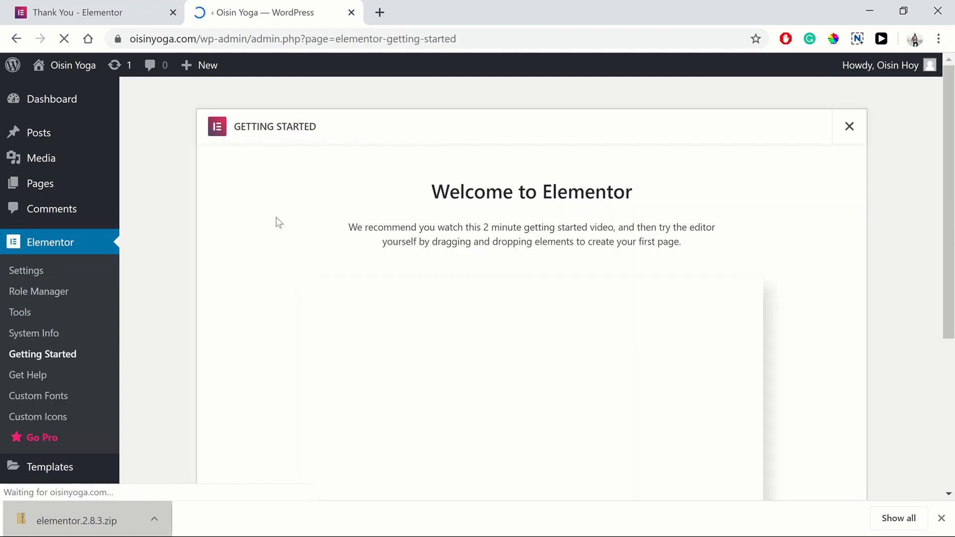
{"action": "mouse_move", "coordinate": [333, 144]}
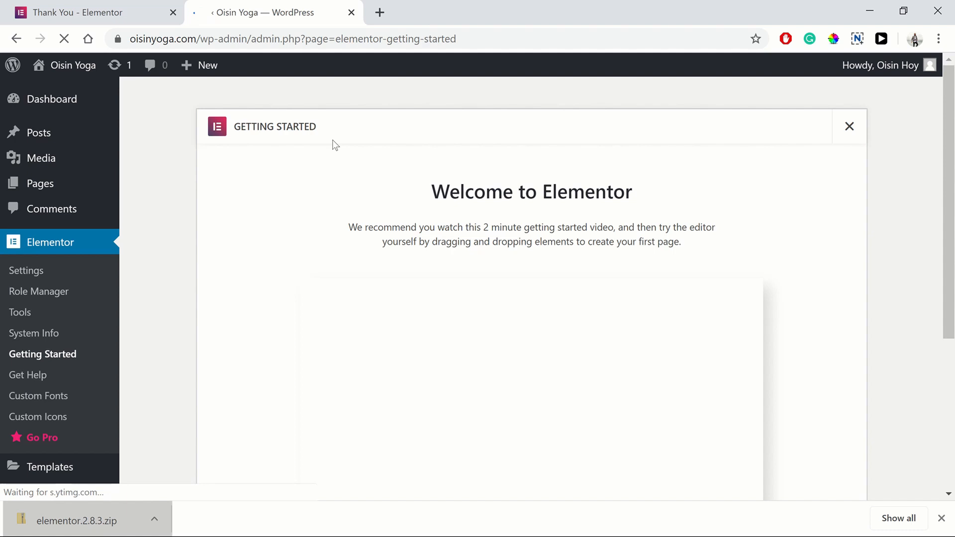
{"action": "mouse_move", "coordinate": [846, 259]}
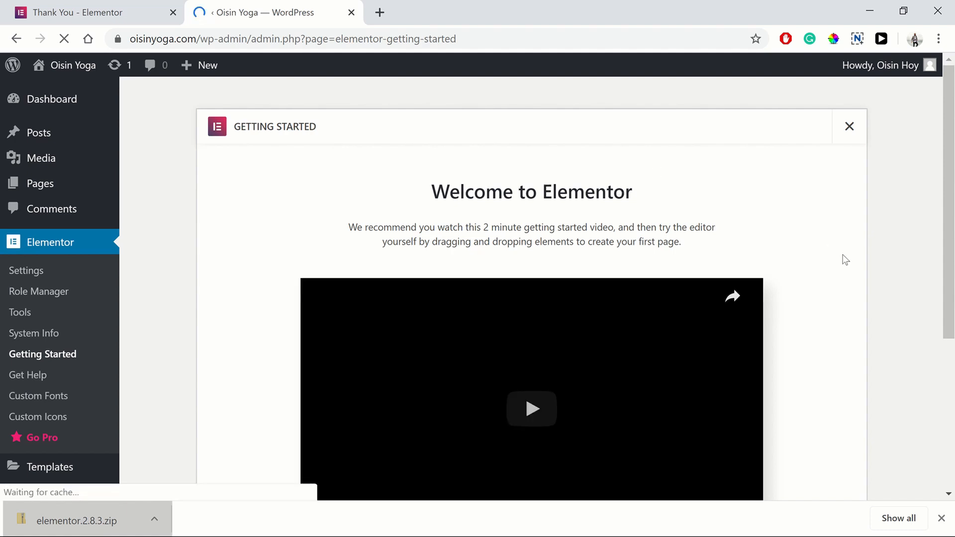
{"action": "scroll", "scroll_direction": "down", "scroll_amount": 3}
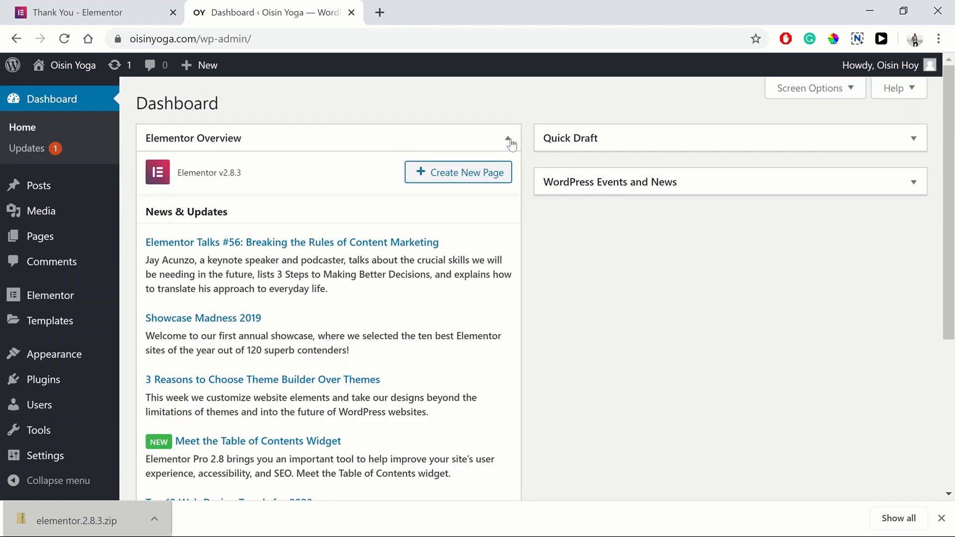
- Collapse the Elementor Overview widget on the dashboard
{"action": "left_click", "coordinate": [508, 138]}
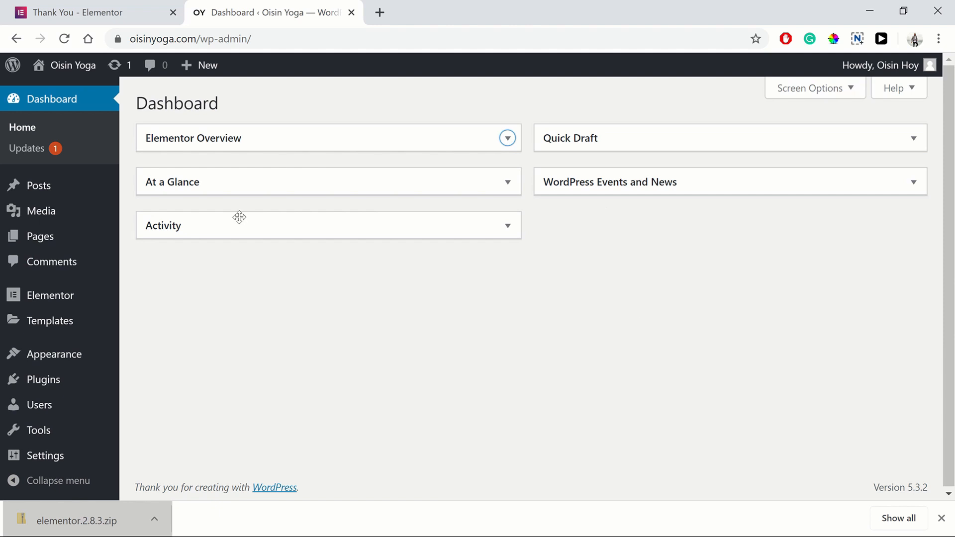
{"action": "mouse_move", "coordinate": [273, 263]}
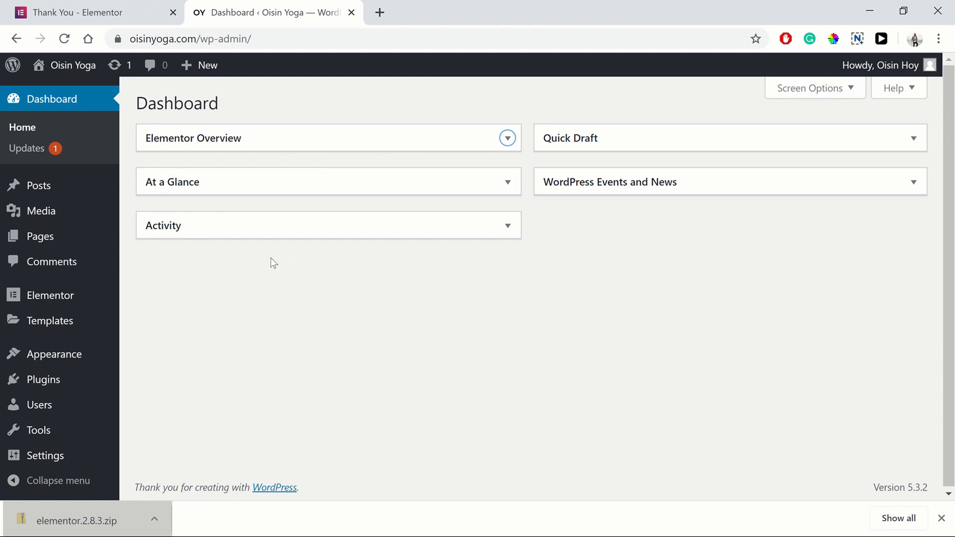
{"action": "mouse_move", "coordinate": [286, 280]}
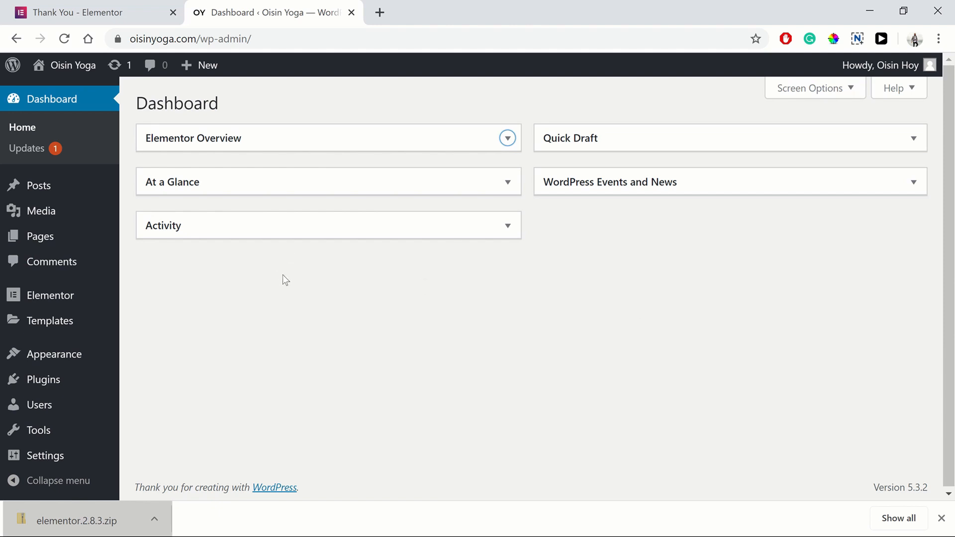
{"action": "mouse_move", "coordinate": [281, 249]}
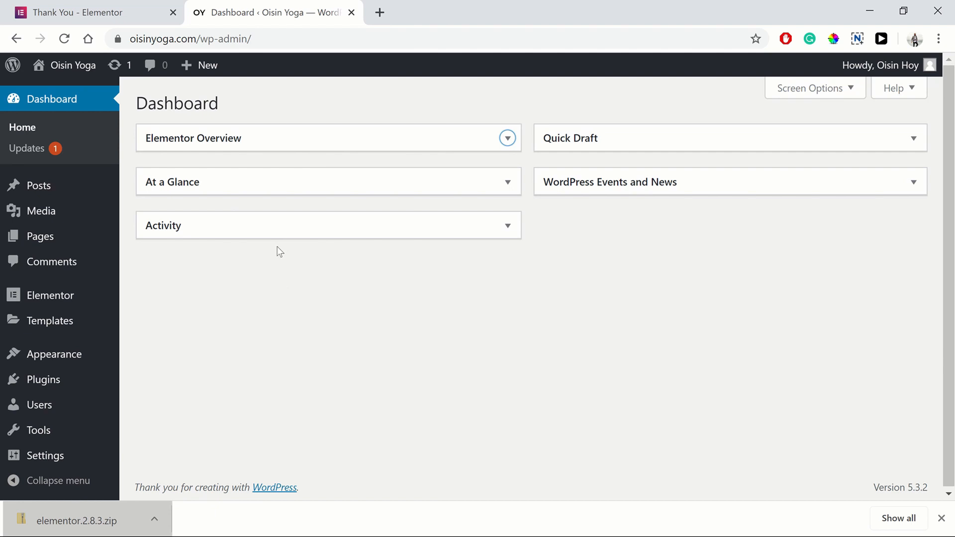
{"action": "mouse_move", "coordinate": [263, 237]}
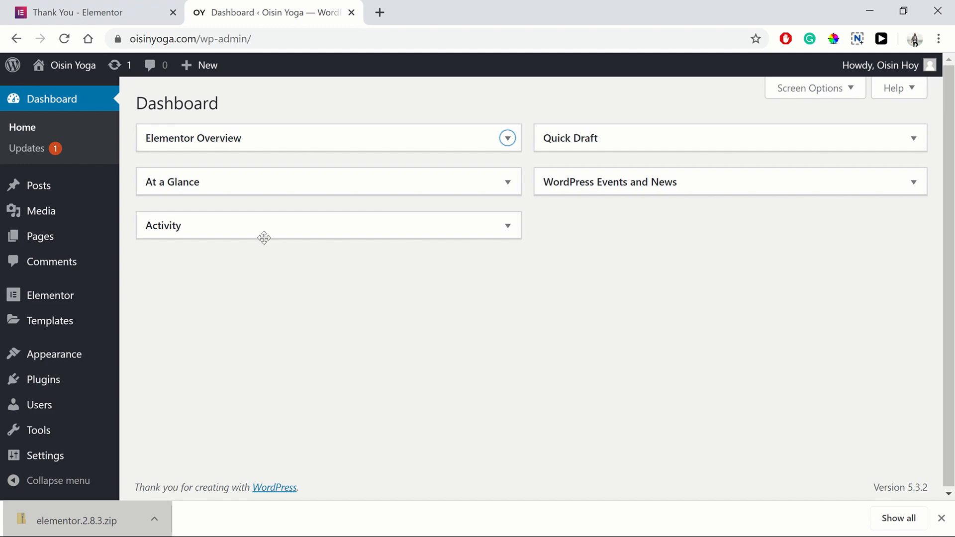